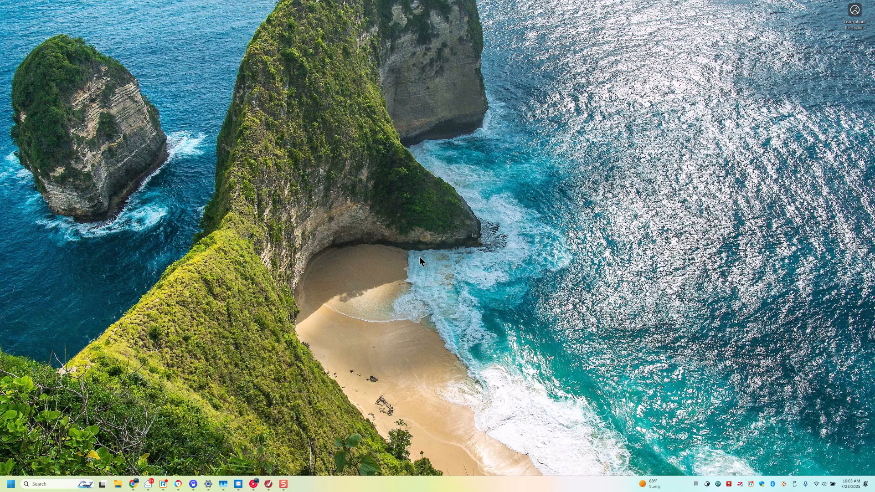
{"action": "mouse_move", "coordinate": [386, 230]}
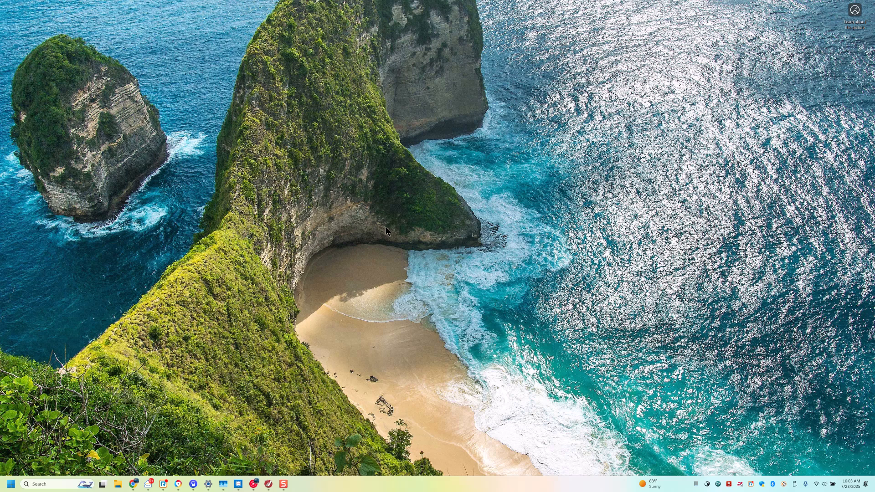
Step: Launch NVIDIA Control Panel from the desktop context menu, landing on Manage 3D Settings
{"action": "right_click", "coordinate": [387, 230]}
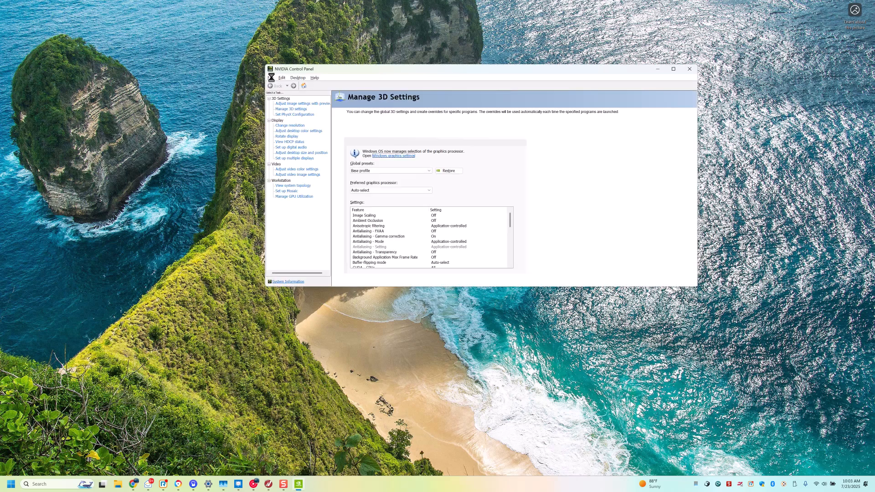
Step: Choose the Dassault Systemes - V5 / 3DExperience global preset, preferring the high-performance NVIDIA processor
{"action": "left_click", "coordinate": [290, 109]}
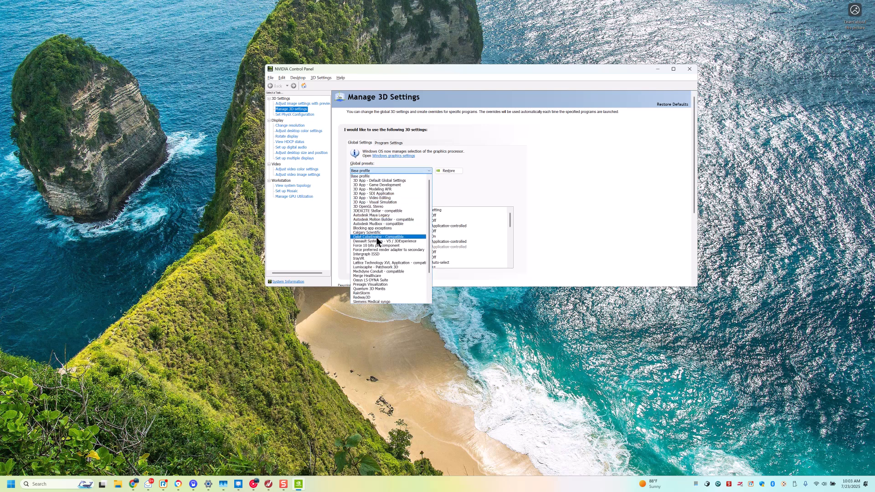
{"action": "left_click", "coordinate": [385, 241]}
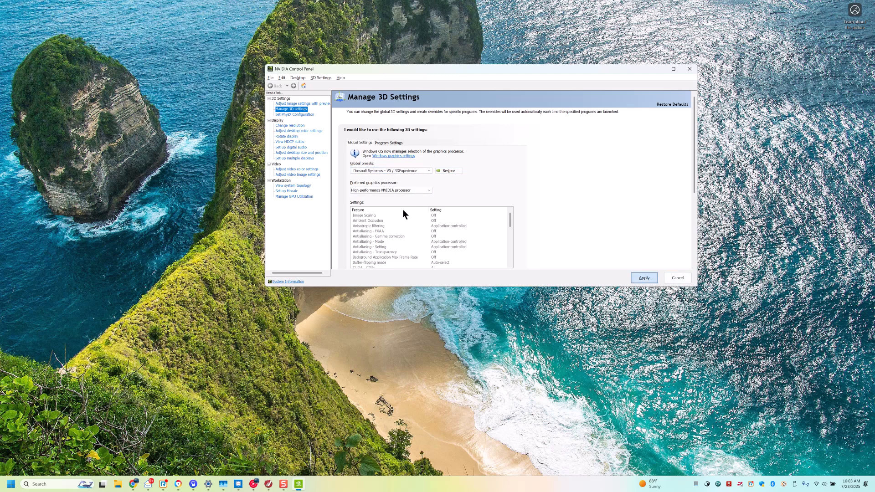
{"action": "mouse_move", "coordinate": [400, 181]}
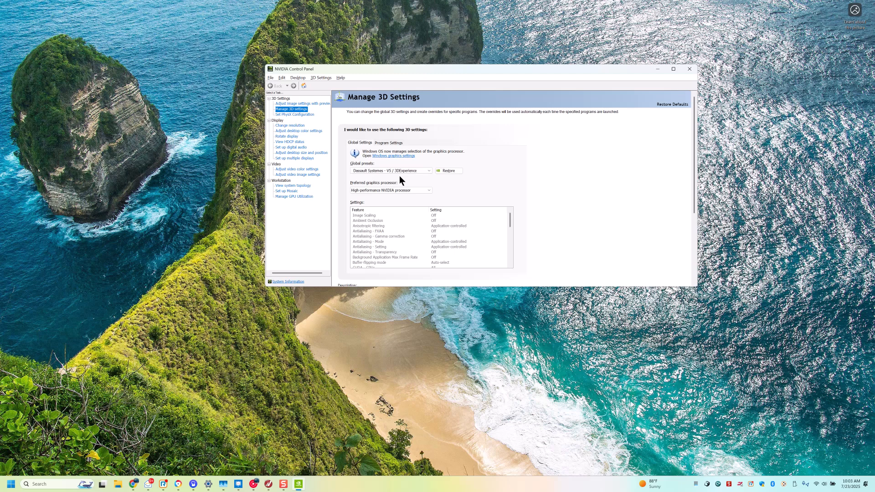
{"action": "mouse_move", "coordinate": [402, 155]}
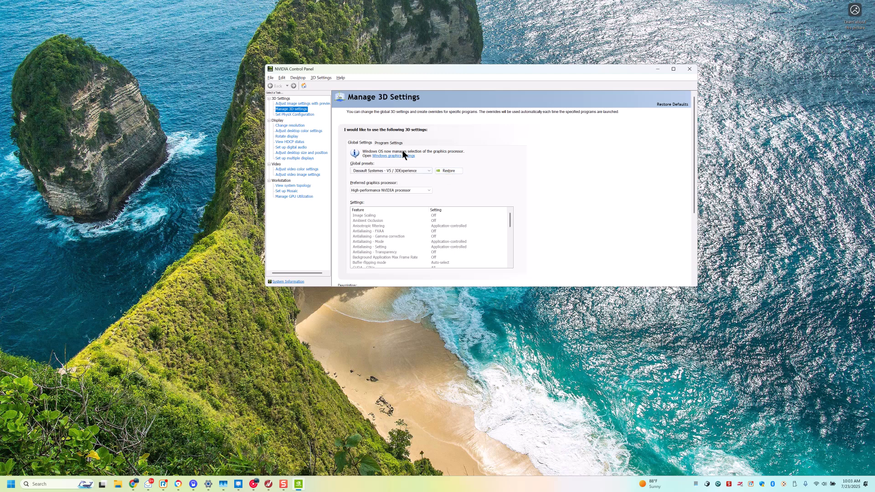
Step: Add Mastercam 2025 as a customized program in Program Settings, inheriting the global processor setting
{"action": "left_click", "coordinate": [388, 143]}
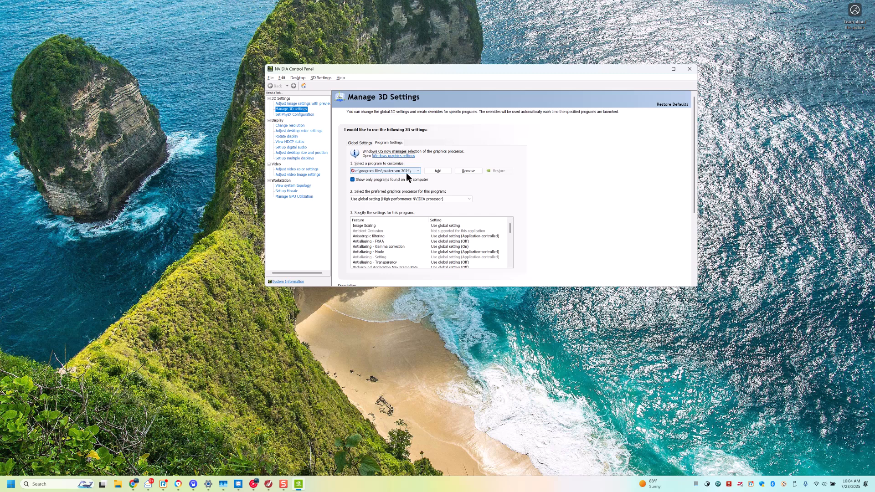
{"action": "left_click", "coordinate": [437, 170]}
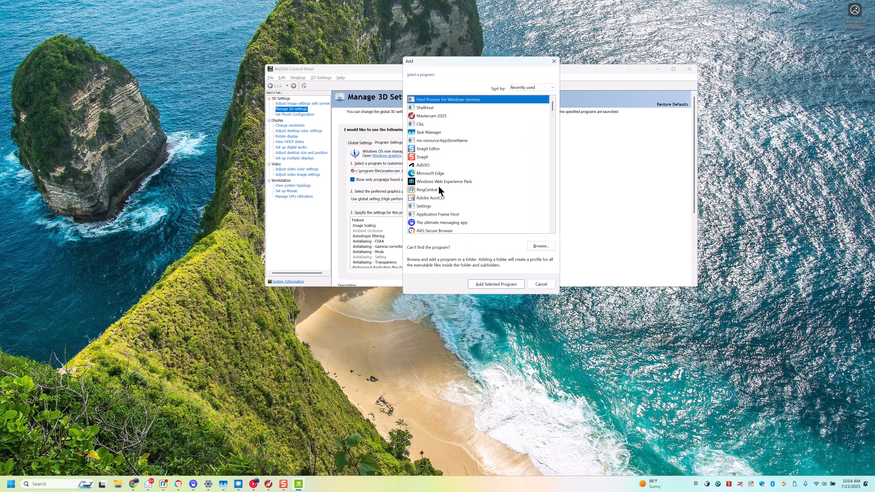
{"action": "left_click", "coordinate": [430, 116]}
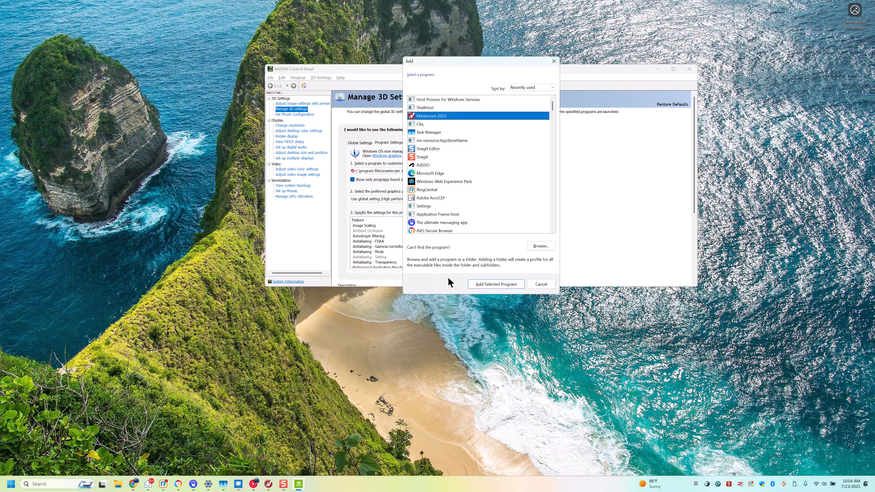
{"action": "left_click", "coordinate": [494, 284]}
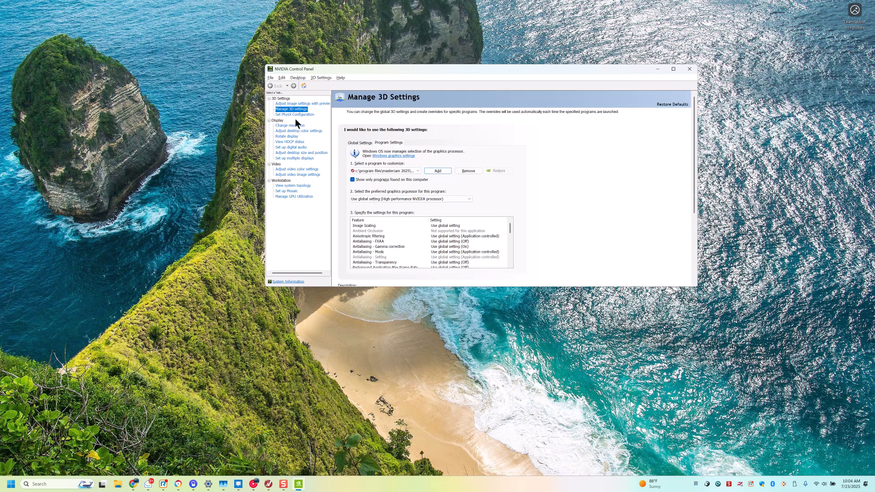
Step: Assign PhysX processing to the Quadro RTX 4000 and apply the change
{"action": "left_click", "coordinate": [294, 115]}
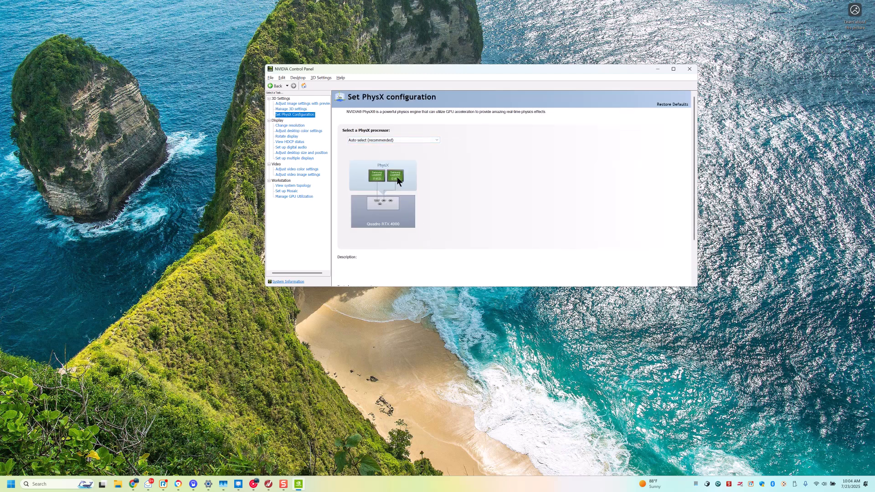
{"action": "left_click", "coordinate": [392, 139]}
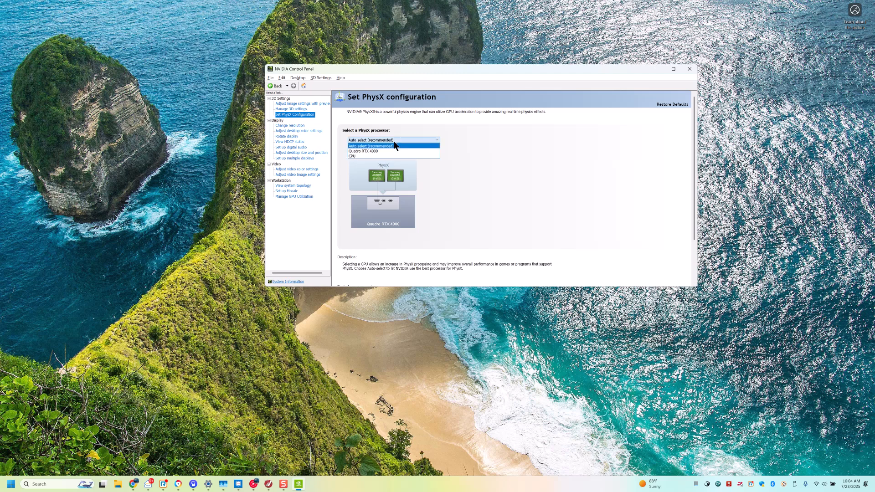
{"action": "left_click", "coordinate": [364, 150]}
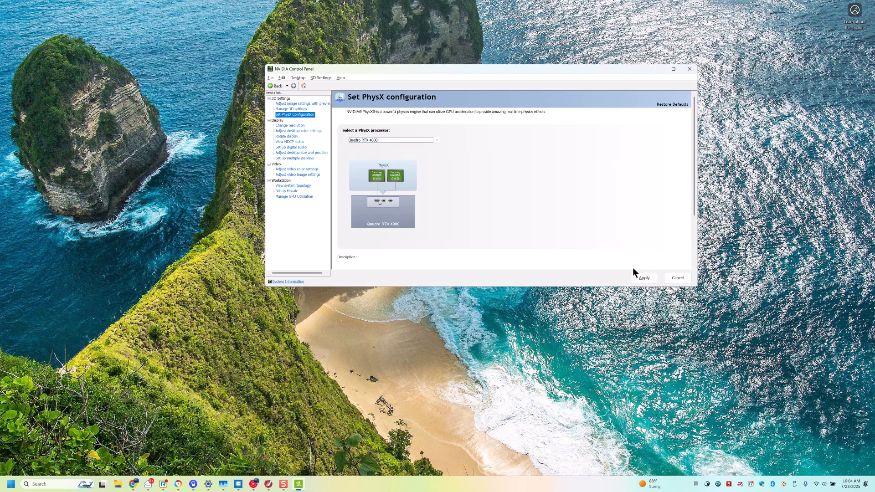
{"action": "left_click", "coordinate": [644, 277]}
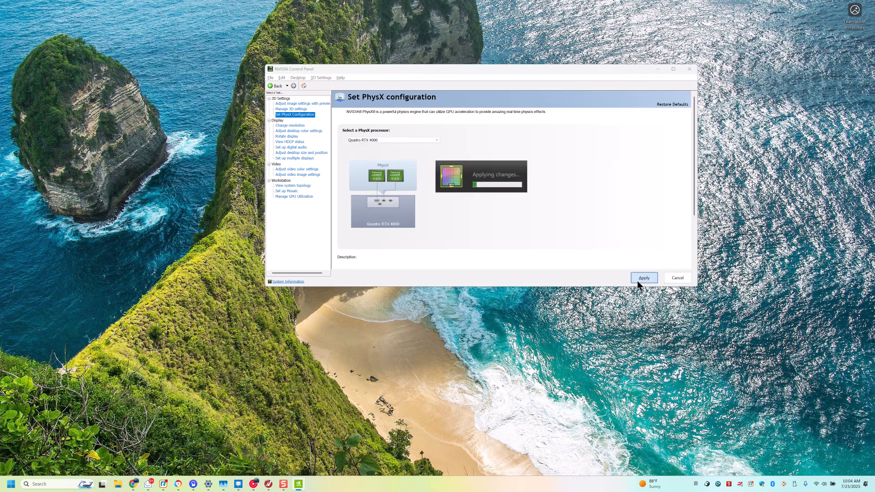
{"action": "left_click", "coordinate": [643, 277]}
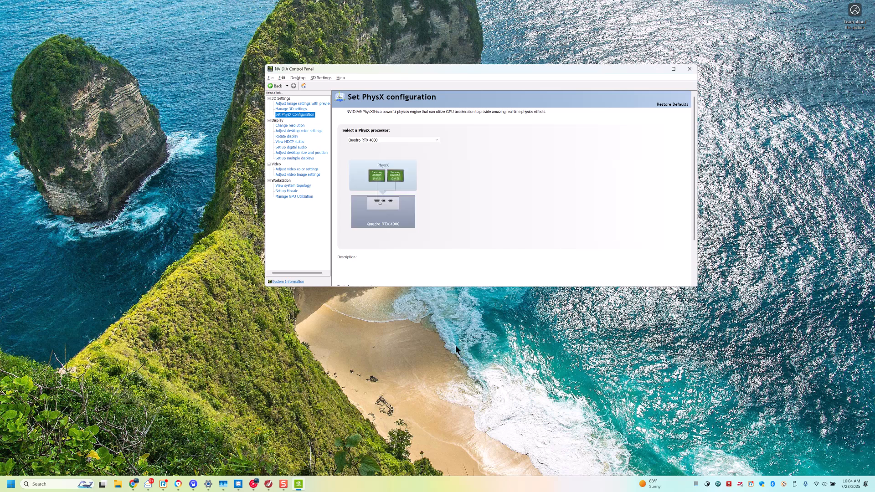
Step: Reach the Windows Settings Graphics page via Display settings from the desktop
{"action": "right_click", "coordinate": [457, 350]}
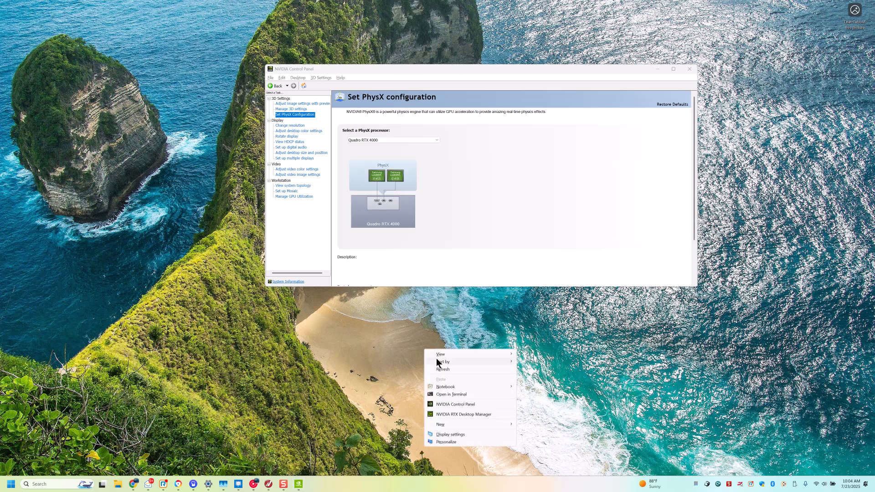
{"action": "left_click", "coordinate": [460, 427]}
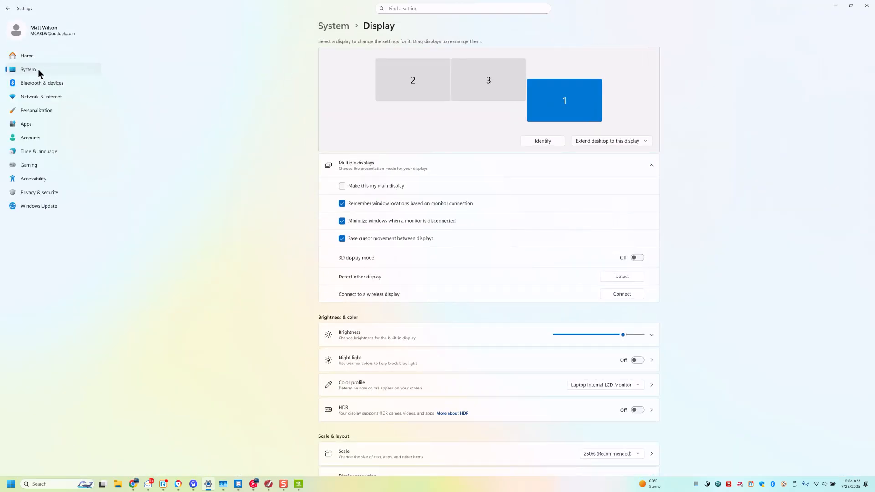
{"action": "mouse_move", "coordinate": [462, 288]}
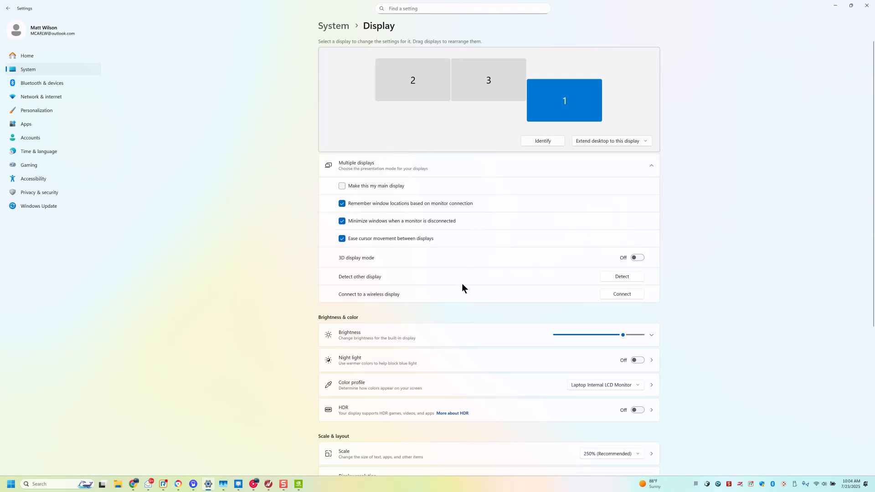
{"action": "scroll", "scroll_direction": "down", "scroll_amount": 3}
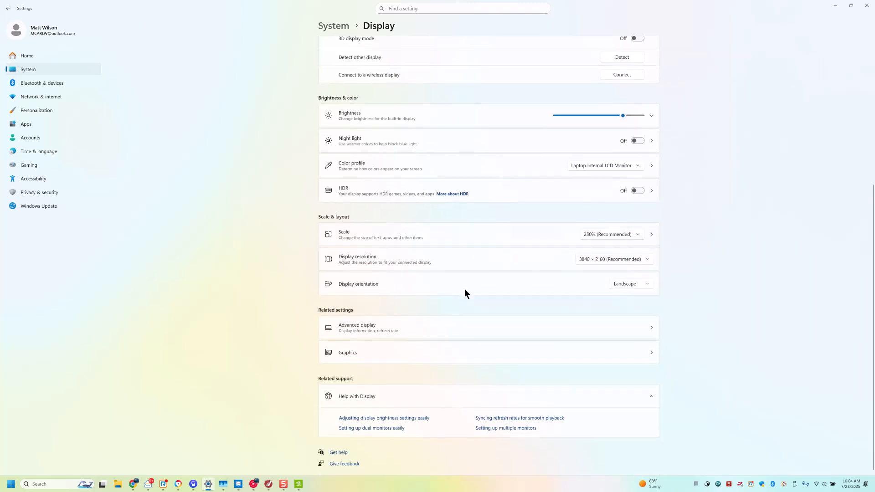
{"action": "mouse_move", "coordinate": [460, 234]}
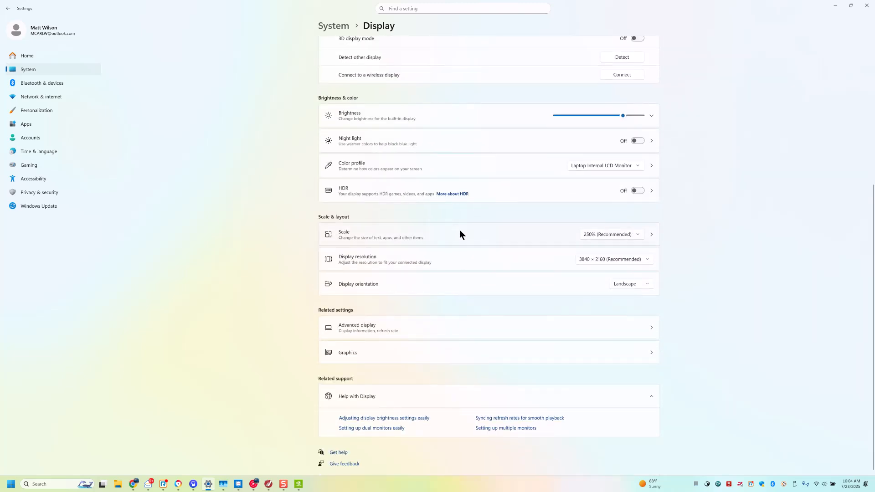
{"action": "mouse_move", "coordinate": [370, 357]}
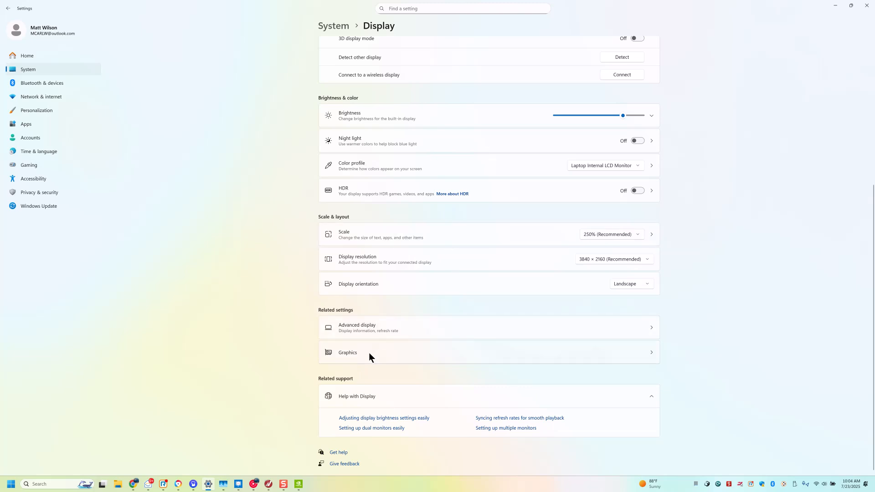
{"action": "left_click", "coordinate": [347, 351]}
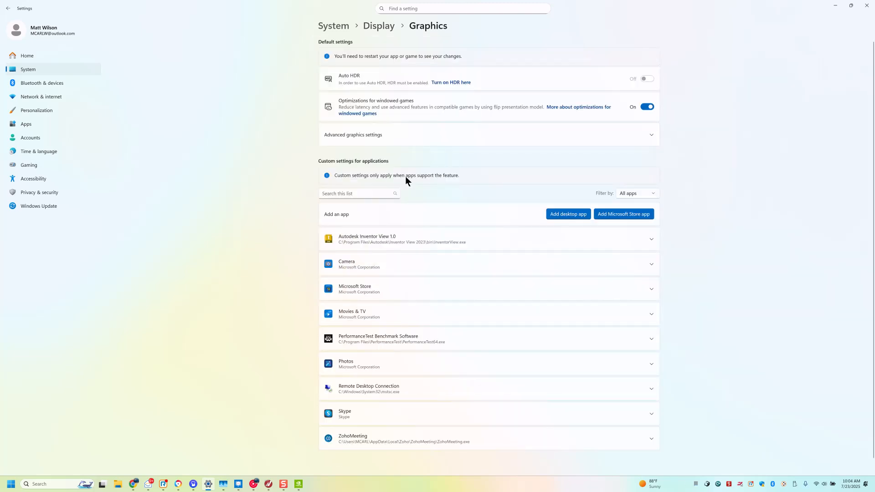
Step: Filter the custom app settings list by 'mas', finding no matching entries
{"action": "left_click", "coordinate": [357, 193]}
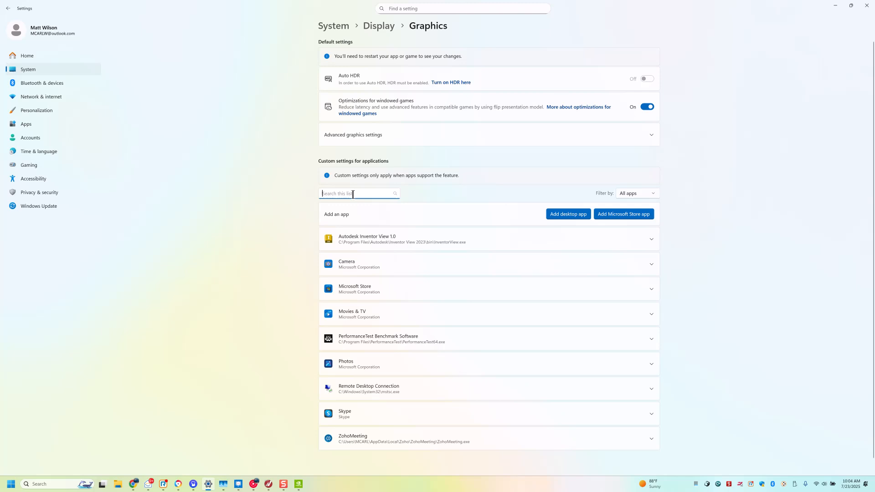
{"action": "type", "text": "m"}
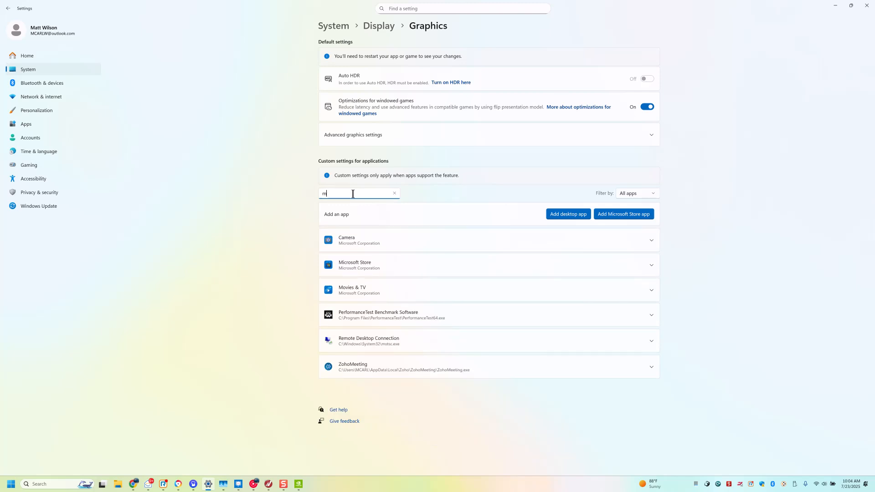
{"action": "type", "text": "as"}
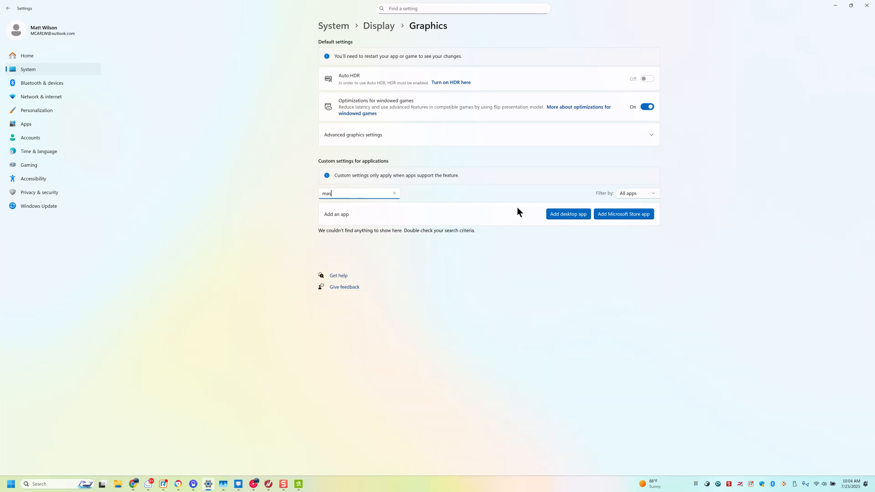
{"action": "mouse_move", "coordinate": [567, 214]}
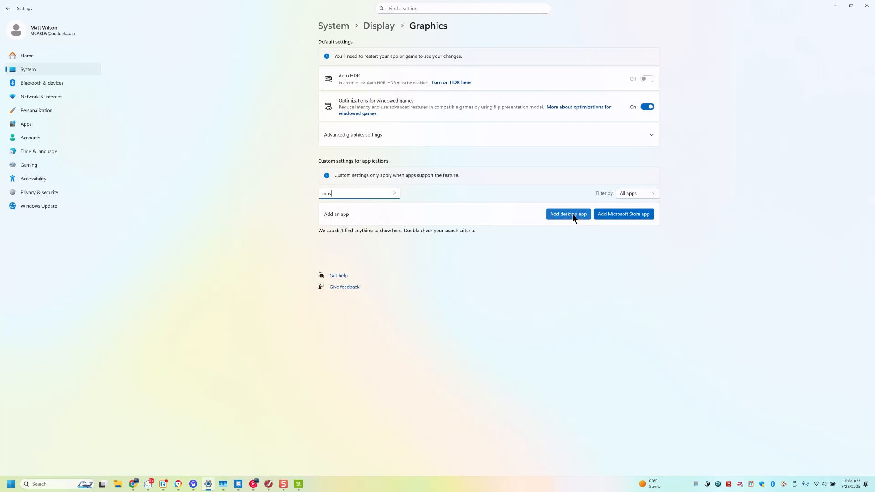
Step: Browse the add-desktop-app picker to C:\Program Files\Mastercam 2025 with Mastercam.exe chosen
{"action": "left_click", "coordinate": [568, 213]}
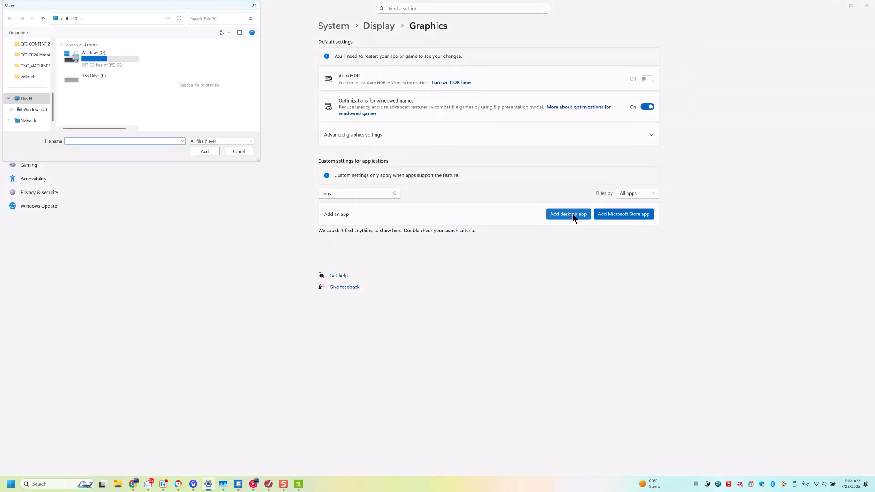
{"action": "left_click", "coordinate": [99, 56]}
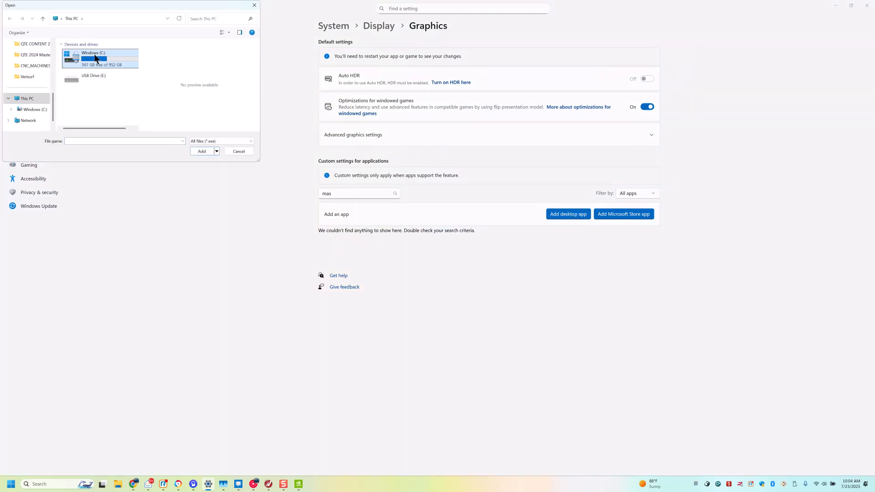
{"action": "double_click", "coordinate": [93, 57]}
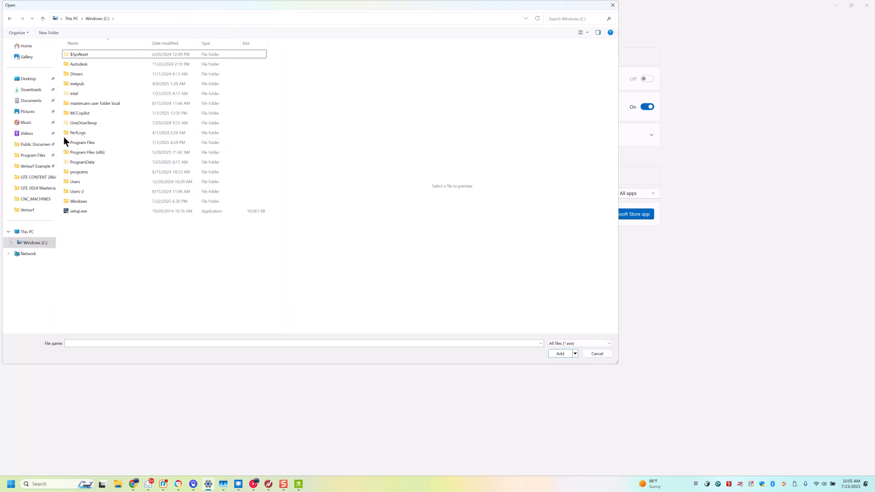
{"action": "left_click", "coordinate": [83, 142]}
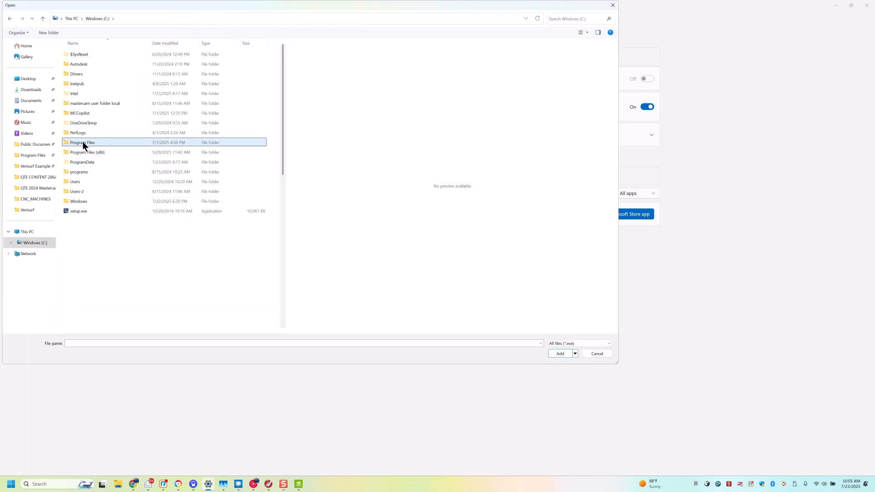
{"action": "double_click", "coordinate": [82, 142]}
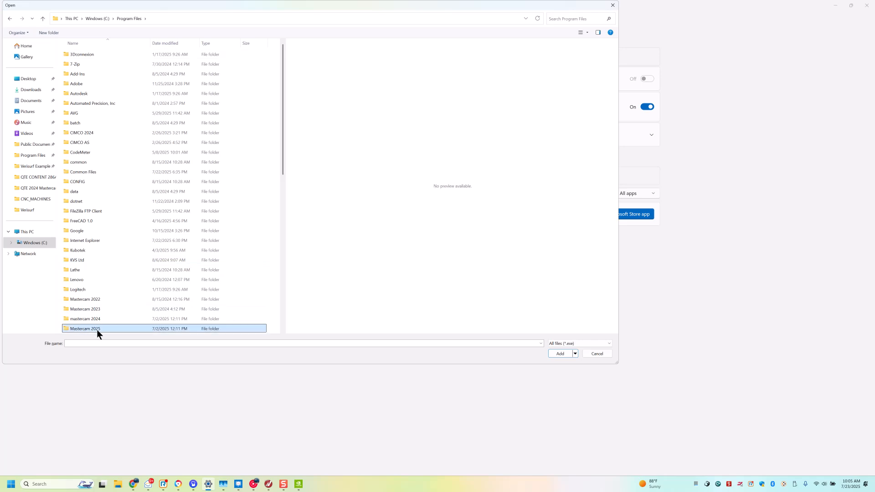
{"action": "double_click", "coordinate": [85, 328]}
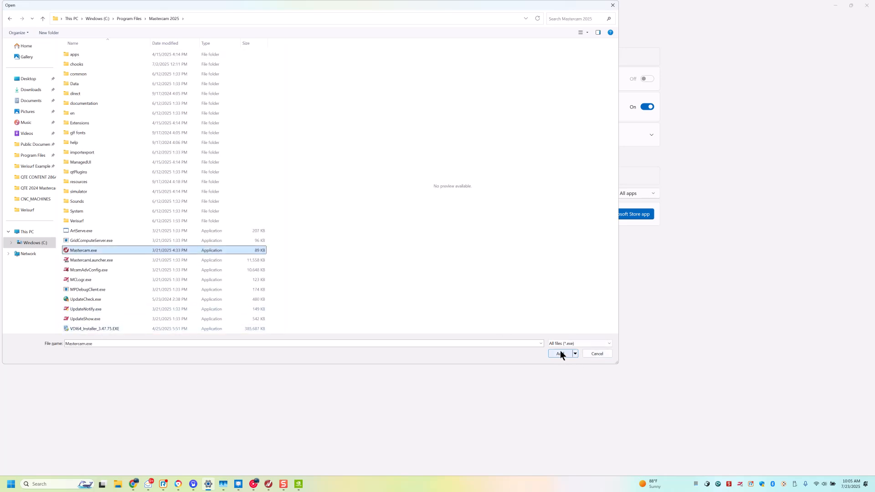
Step: Add Mastercam 2025 to the list with GPU preference High Performance (NVIDIA Quadro RTX 4000)
{"action": "left_click", "coordinate": [560, 354]}
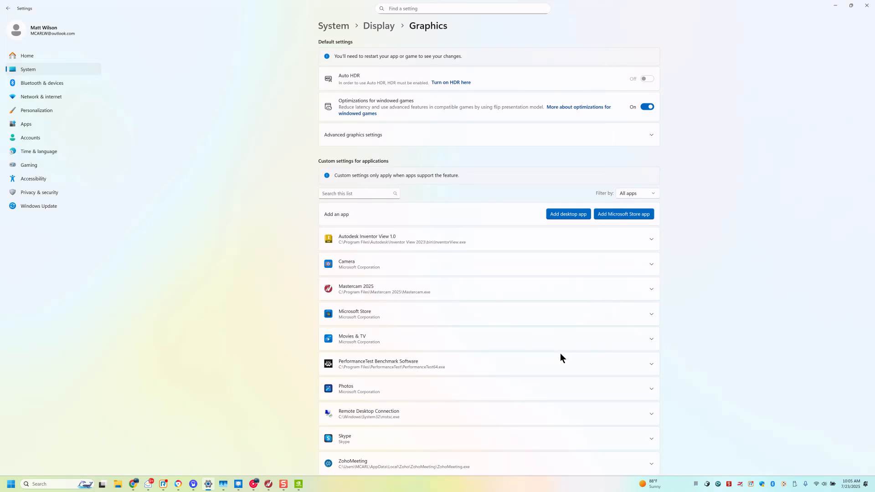
{"action": "mouse_move", "coordinate": [429, 283]}
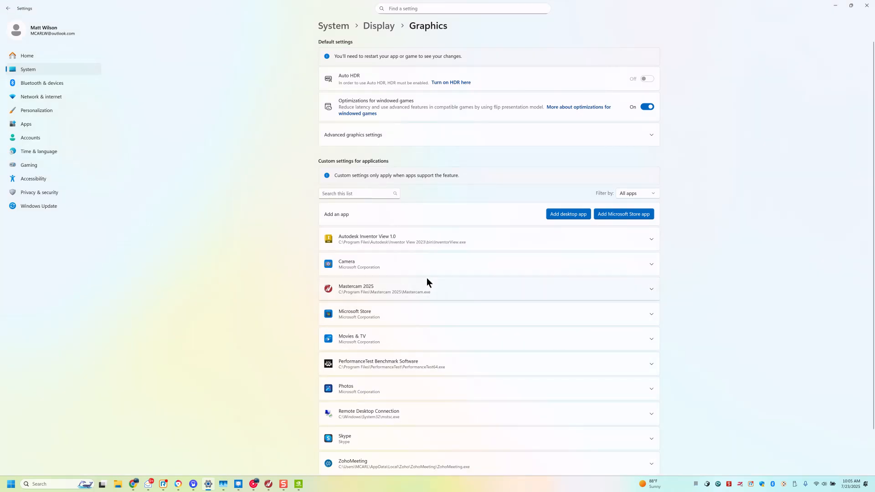
{"action": "left_click", "coordinate": [650, 289]}
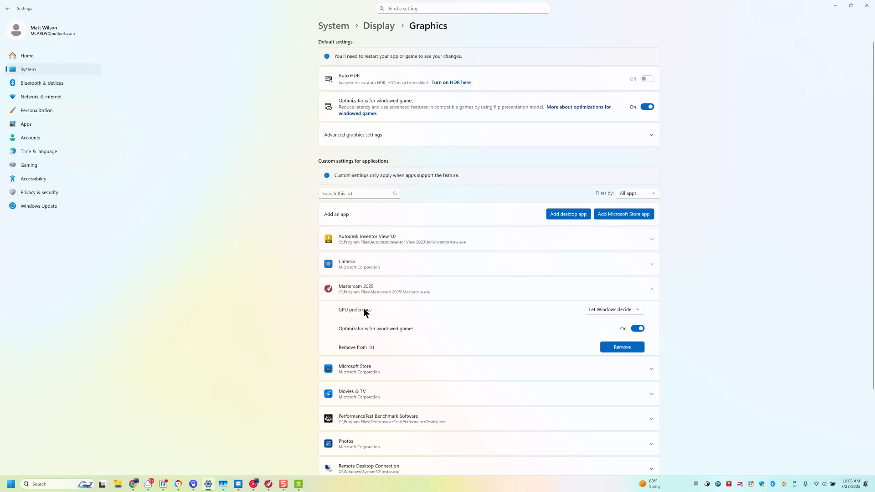
{"action": "left_click", "coordinate": [614, 309]}
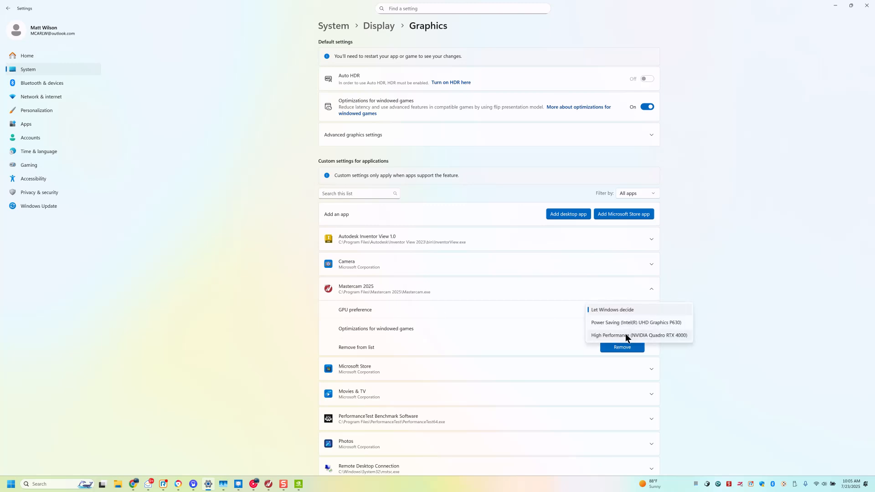
{"action": "left_click", "coordinate": [638, 335]}
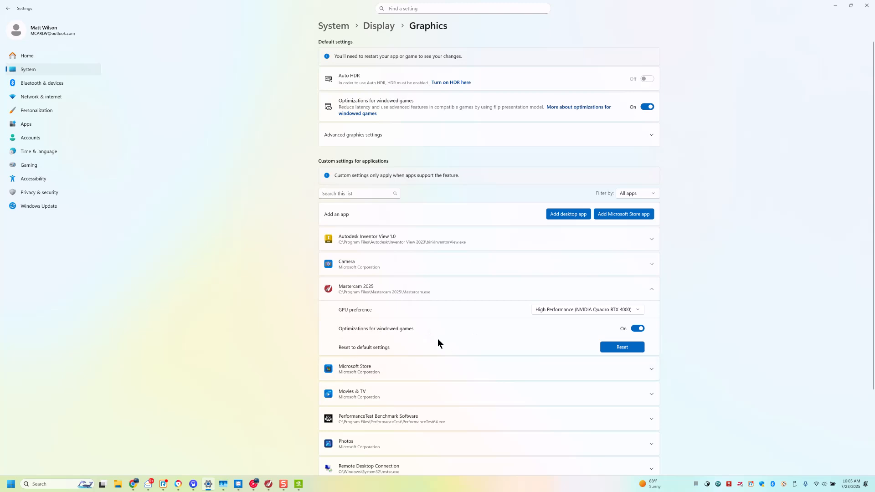
{"action": "mouse_move", "coordinate": [737, 353]}
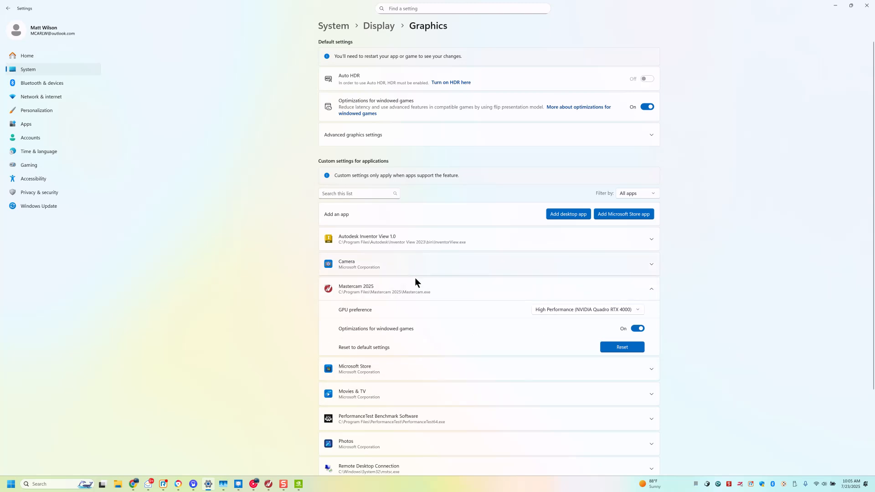
{"action": "mouse_move", "coordinate": [425, 283]}
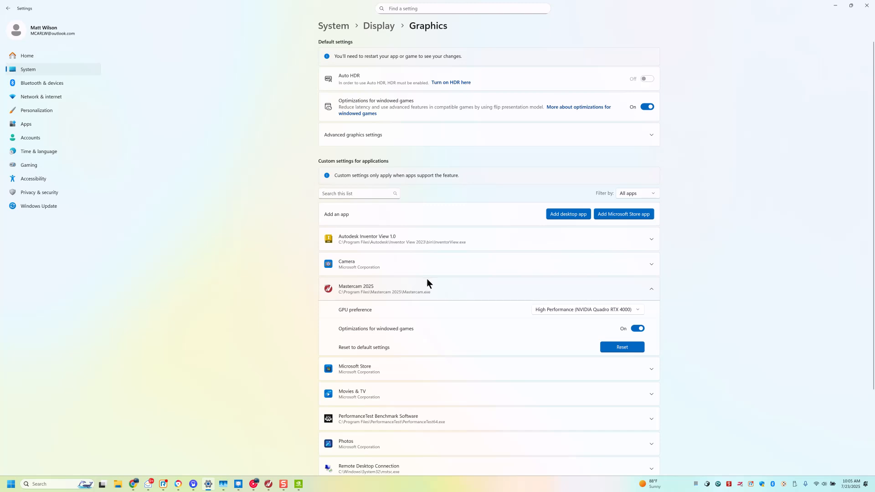
{"action": "mouse_move", "coordinate": [675, 102]}
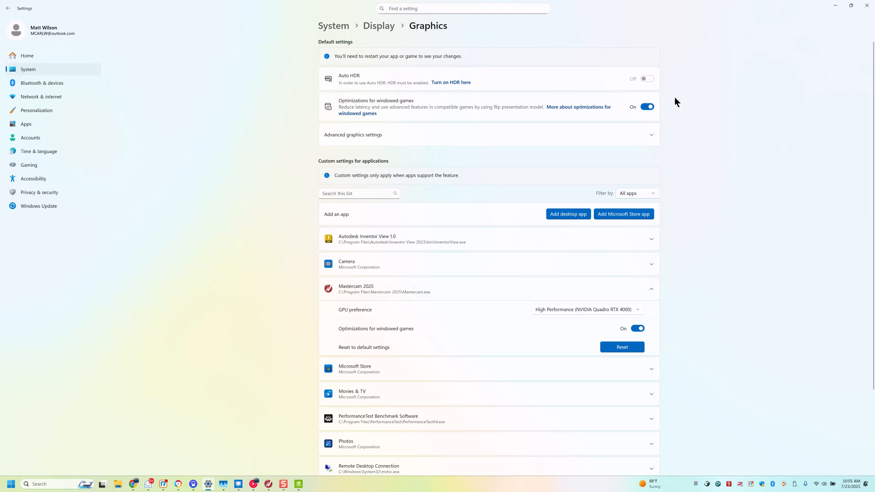
{"action": "mouse_move", "coordinate": [301, 277]}
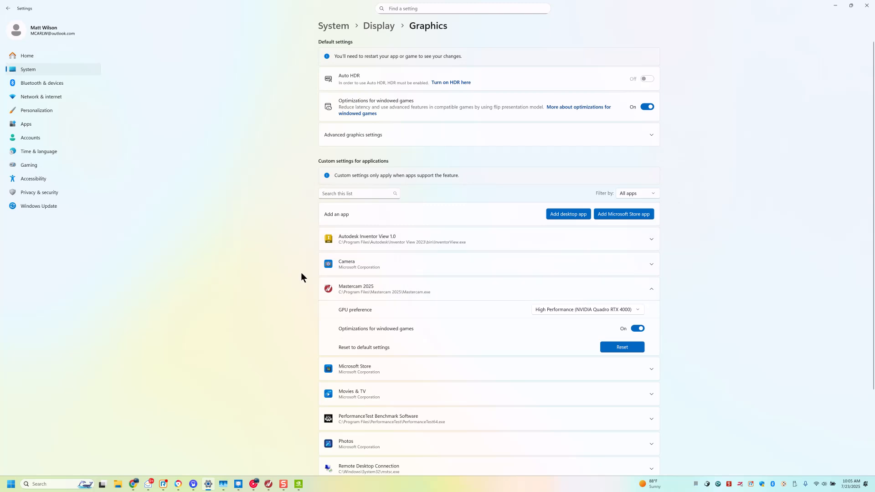
{"action": "mouse_move", "coordinate": [297, 272]}
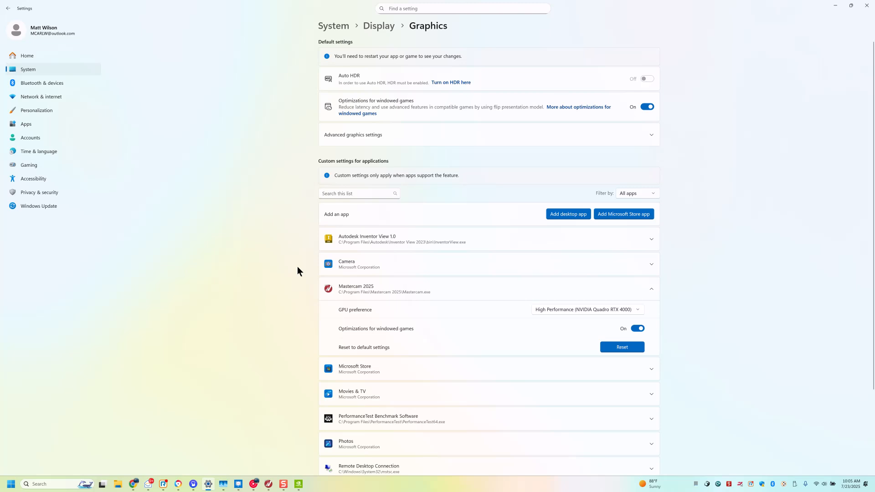
{"action": "mouse_move", "coordinate": [682, 41]}
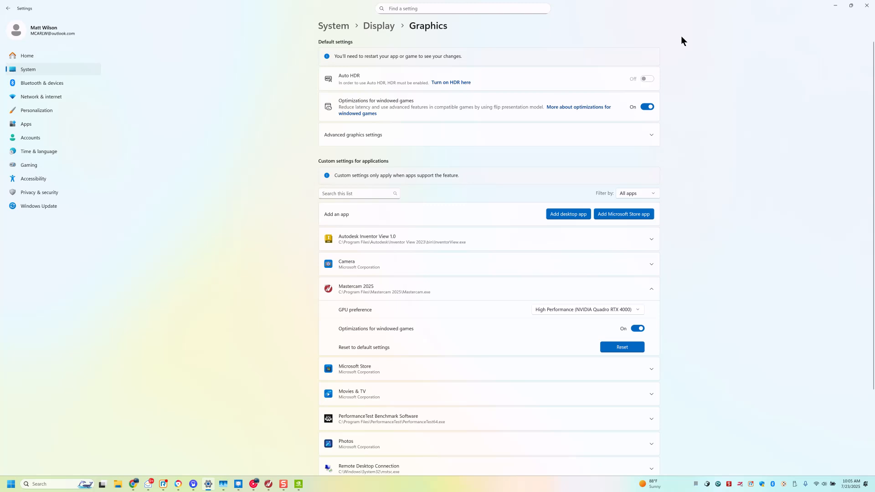